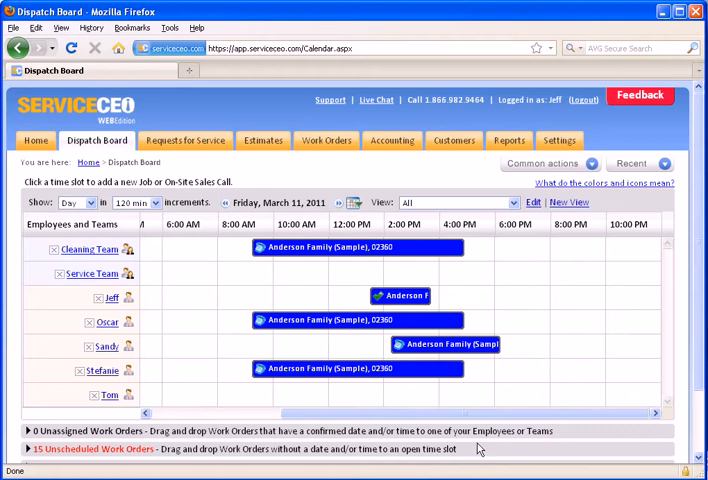
{"action": "mouse_move", "coordinate": [543, 163]}
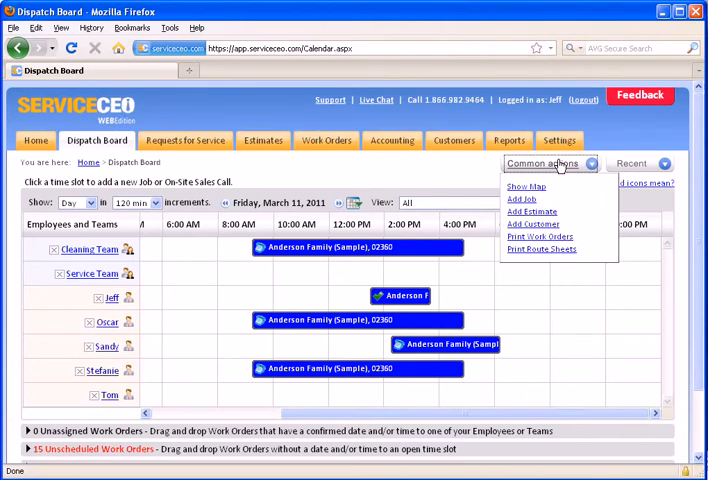
{"action": "mouse_move", "coordinate": [560, 165]}
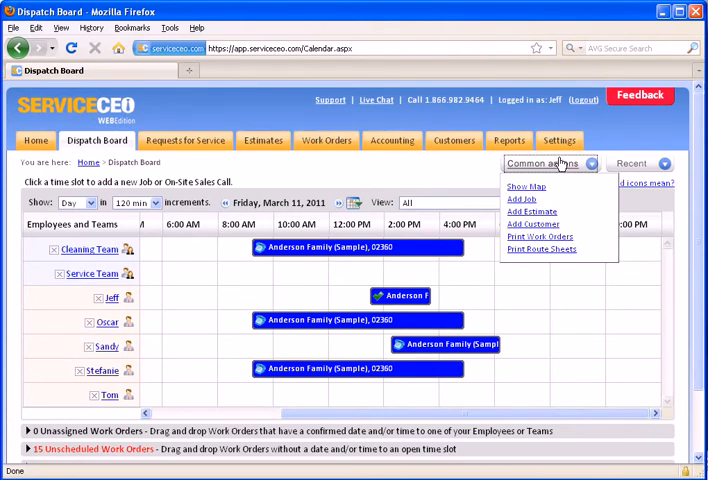
{"action": "mouse_move", "coordinate": [525, 187]}
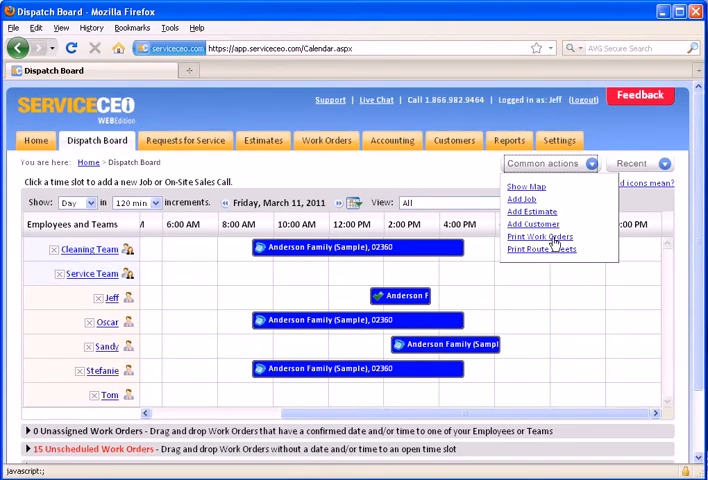
{"action": "mouse_move", "coordinate": [540, 250]}
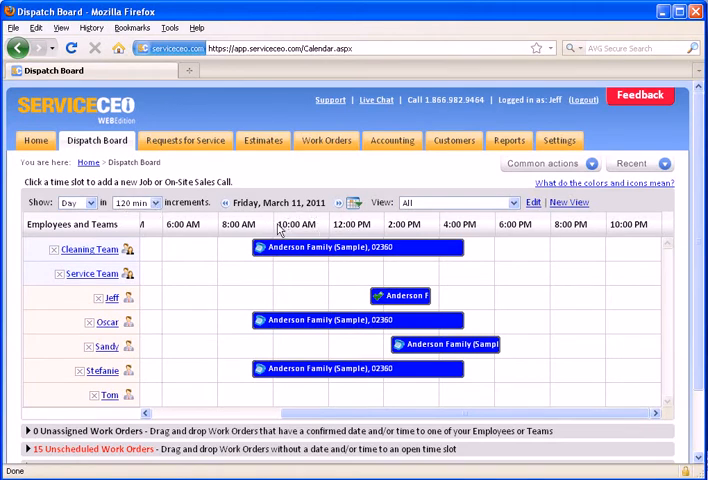
- Switch the board to 60-minute slots, briefly view the week of March 7–13, then return to Day
{"action": "left_click", "coordinate": [153, 203]}
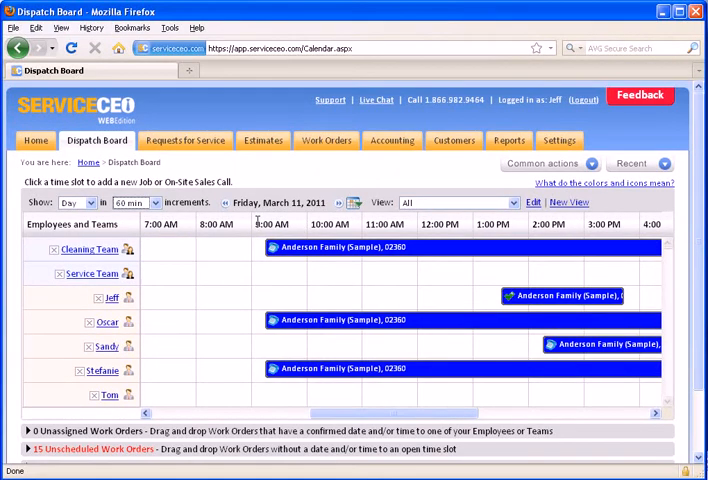
{"action": "left_click", "coordinate": [89, 202]}
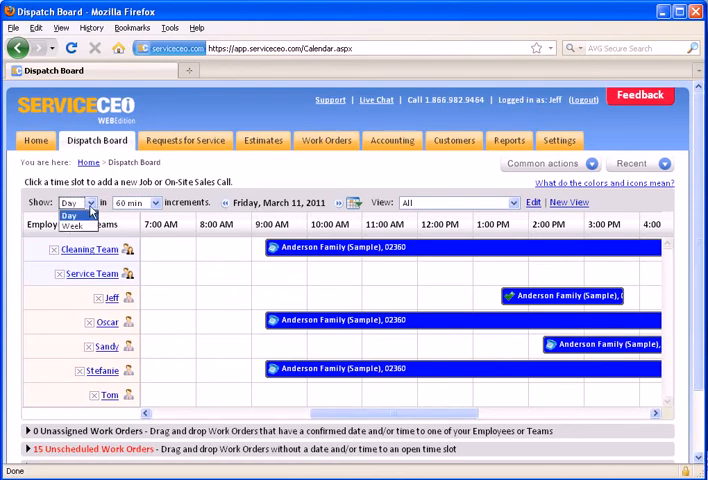
{"action": "left_click", "coordinate": [73, 224]}
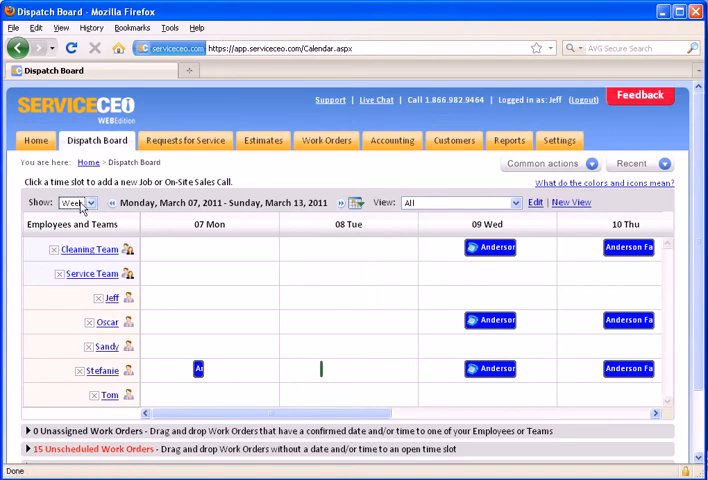
{"action": "left_click", "coordinate": [83, 203]}
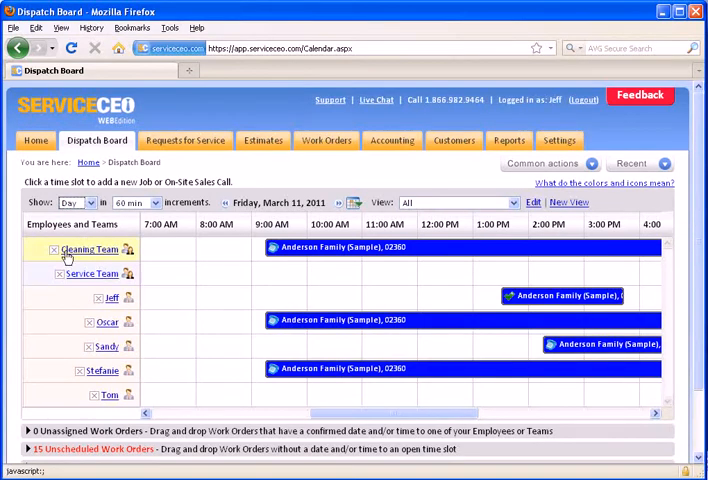
{"action": "mouse_move", "coordinate": [78, 249]}
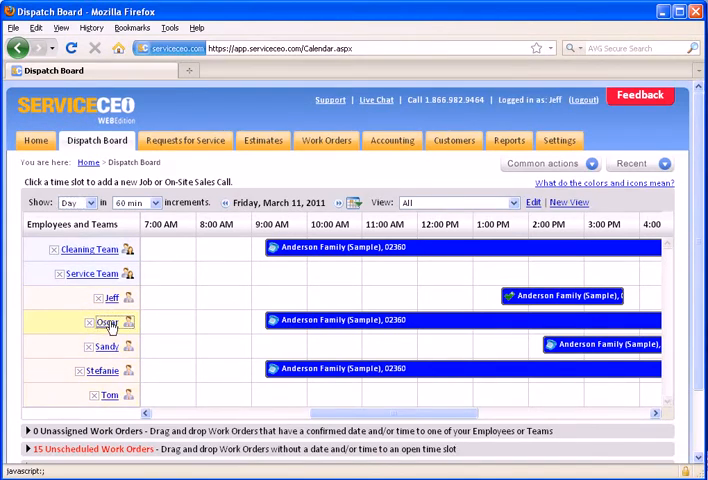
{"action": "left_click", "coordinate": [101, 322]}
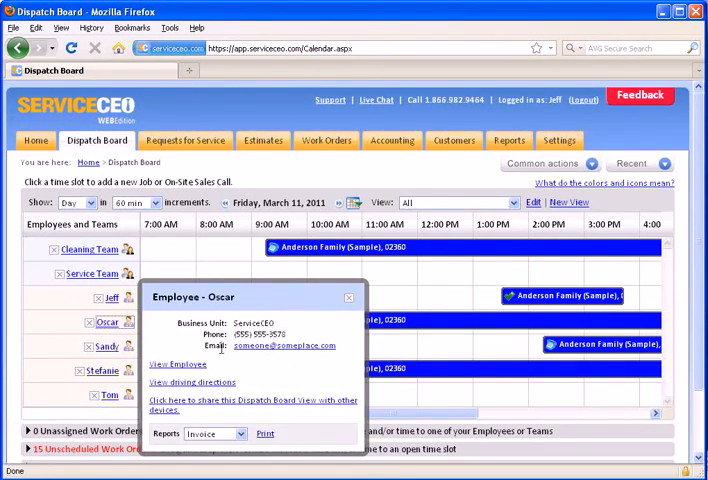
{"action": "mouse_move", "coordinate": [179, 364]}
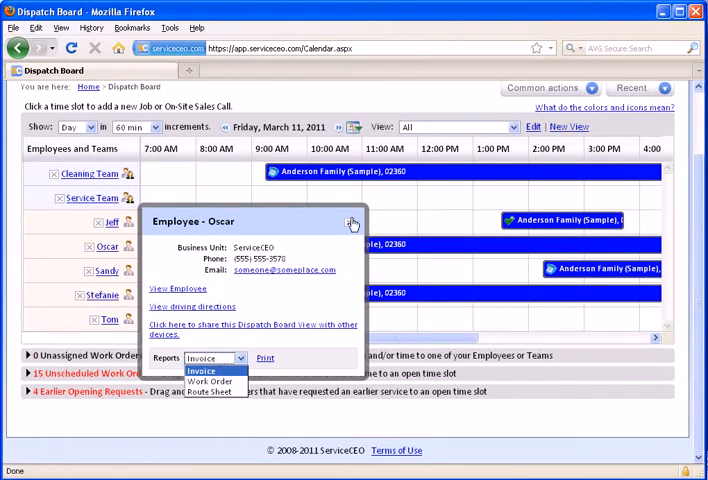
{"action": "mouse_move", "coordinate": [349, 224]}
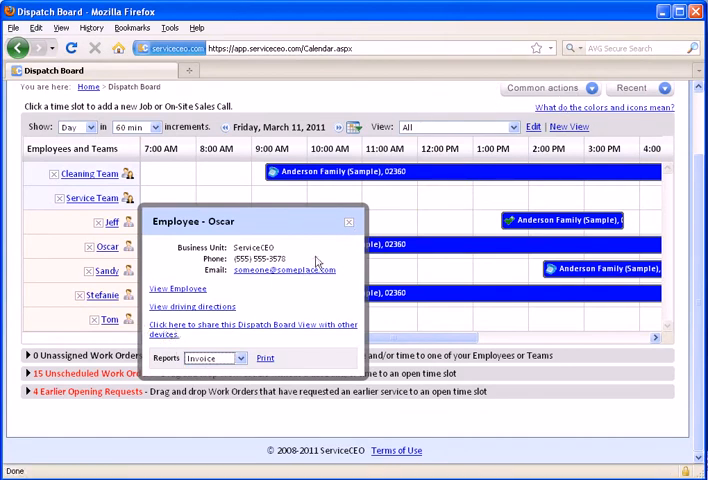
{"action": "left_click", "coordinate": [348, 221]}
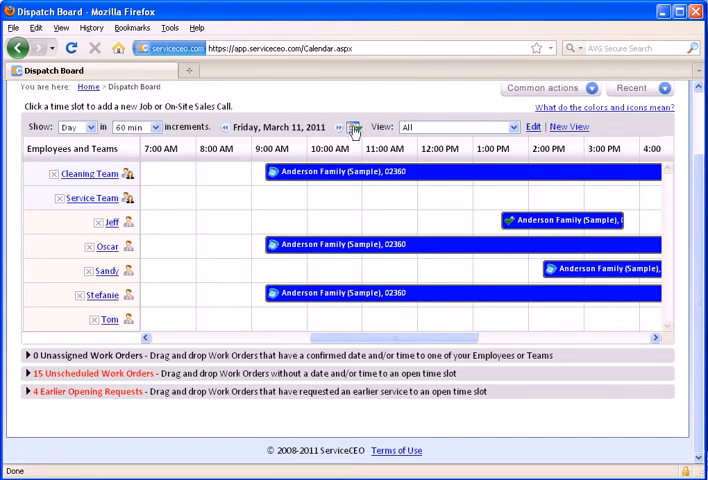
- Step back to Thursday March 10 and forward to Friday, then open Oscar's window cleaning order
{"action": "left_click", "coordinate": [352, 127]}
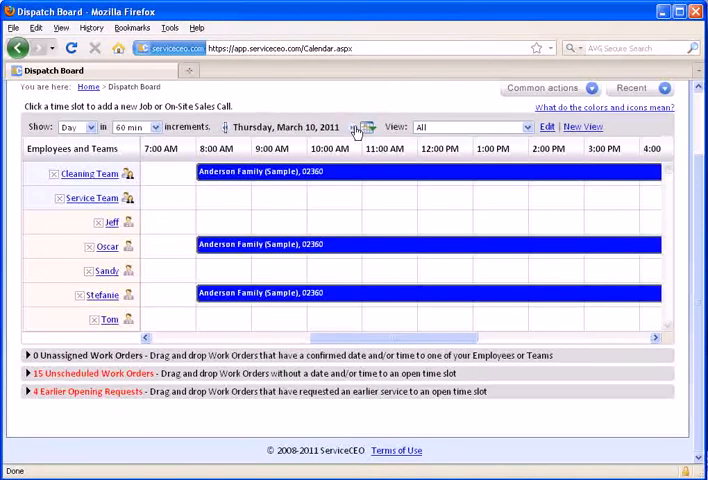
{"action": "left_click", "coordinate": [367, 127]}
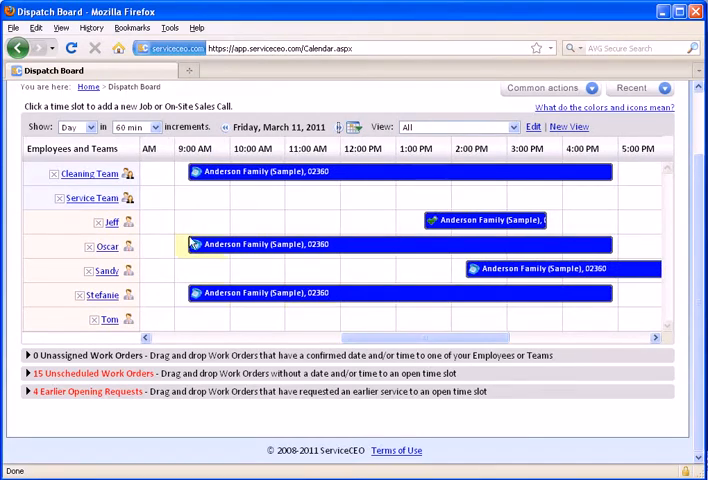
{"action": "mouse_move", "coordinate": [197, 250]}
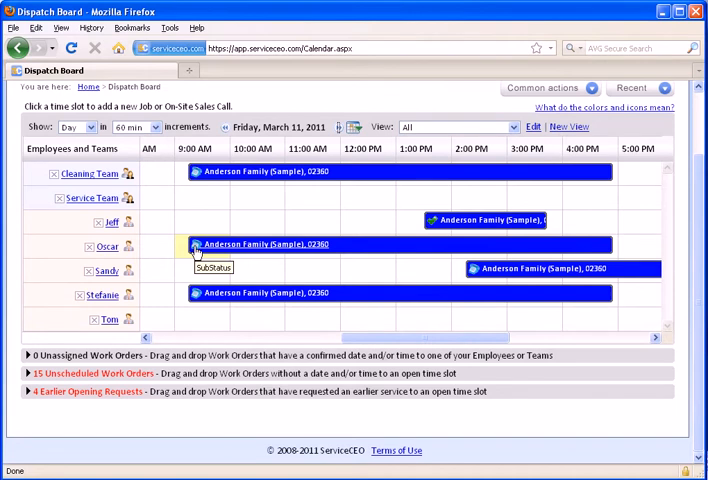
{"action": "left_click", "coordinate": [265, 244]}
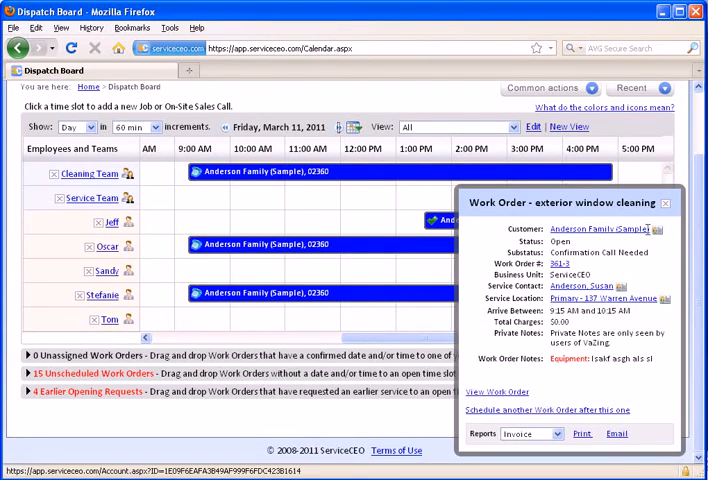
- Review the exterior window cleaning order's fields and Reports menu, then close the popup
{"action": "left_click", "coordinate": [606, 227]}
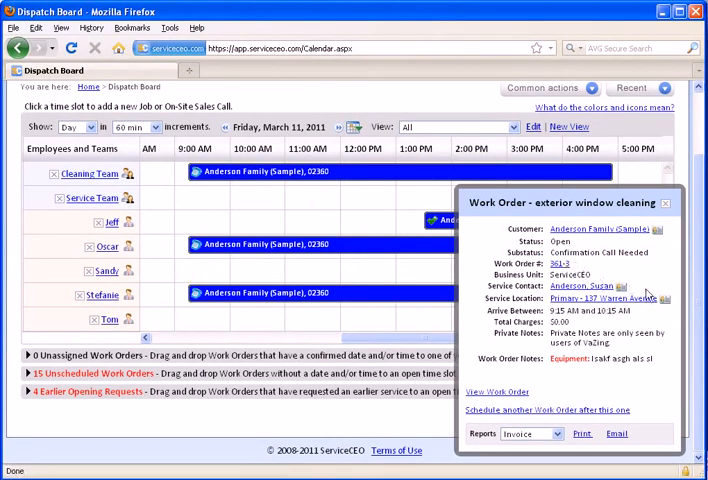
{"action": "left_click", "coordinate": [580, 287]}
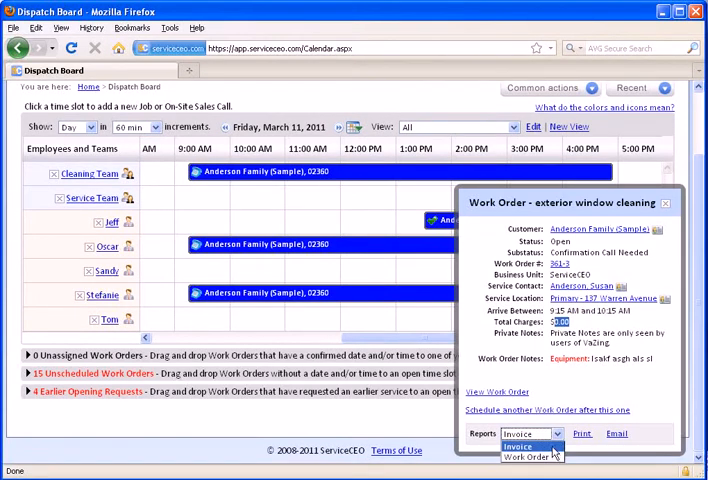
{"action": "mouse_move", "coordinate": [493, 393]}
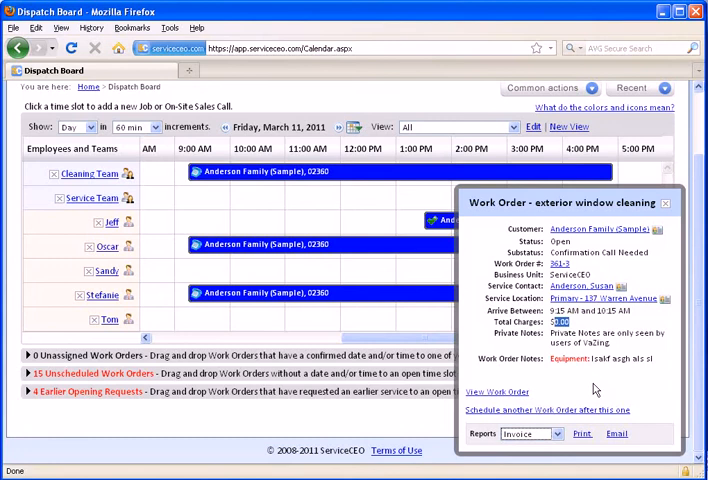
{"action": "mouse_move", "coordinate": [651, 406]}
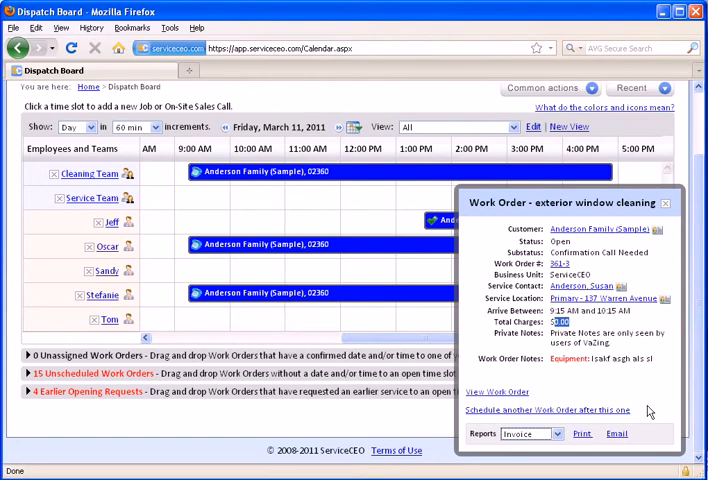
{"action": "mouse_move", "coordinate": [655, 406]}
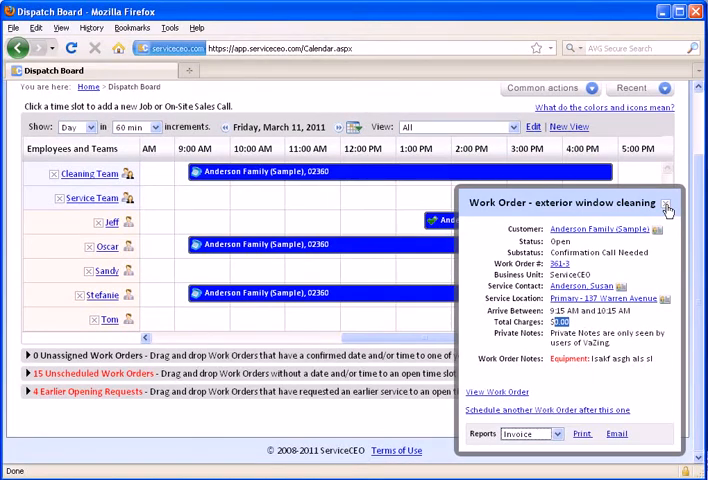
{"action": "left_click", "coordinate": [667, 207]}
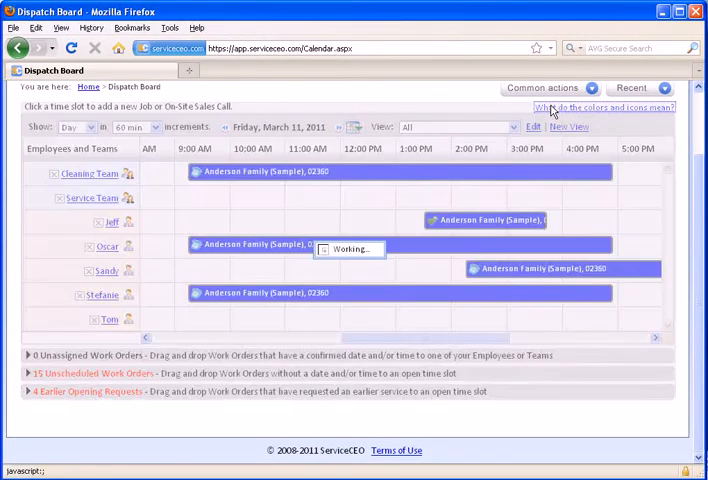
- Open the colours-and-icons key, then dismiss it with OK
{"action": "left_click", "coordinate": [603, 105]}
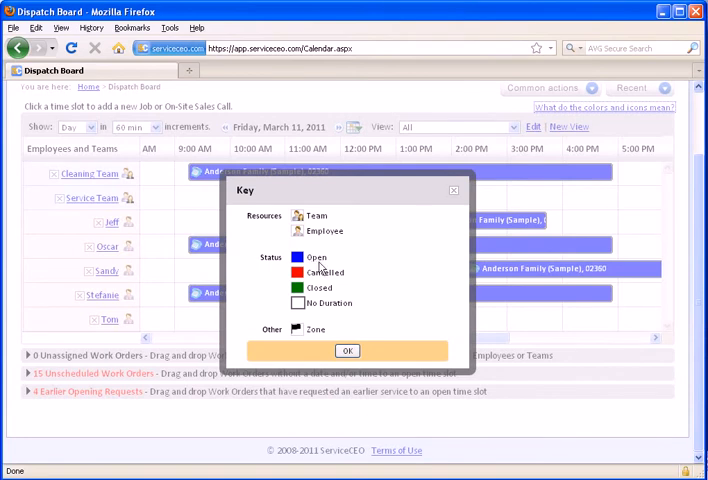
{"action": "mouse_move", "coordinate": [297, 258]}
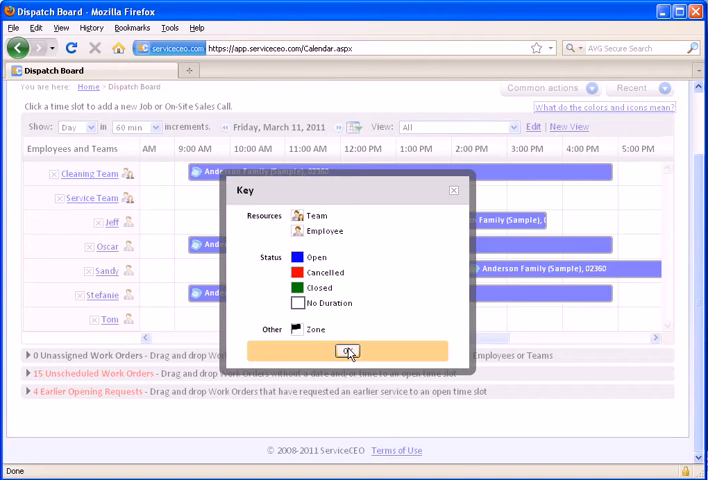
{"action": "left_click", "coordinate": [347, 351]}
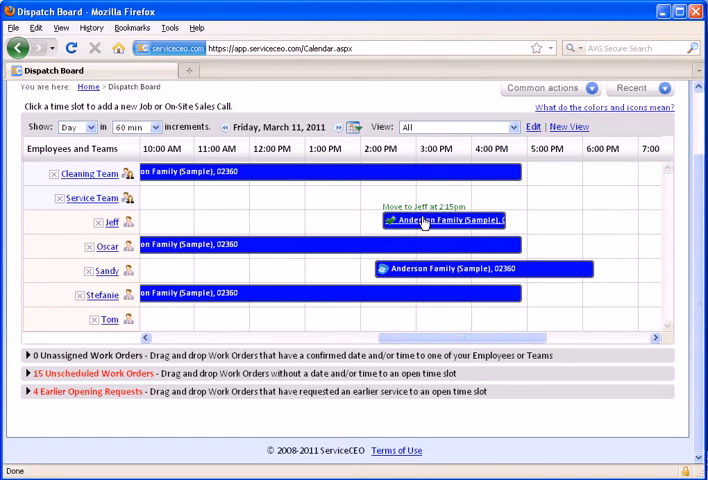
- Drag Jeff's Anderson Family job to the 3:00 PM slot and confirm the reschedule
{"action": "left_click_drag", "start_coordinate": [445, 220], "coordinate": [470, 218]}
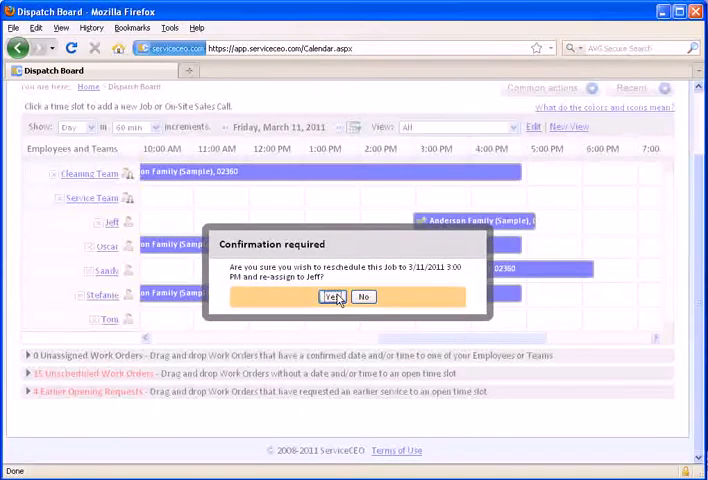
{"action": "left_click", "coordinate": [333, 296]}
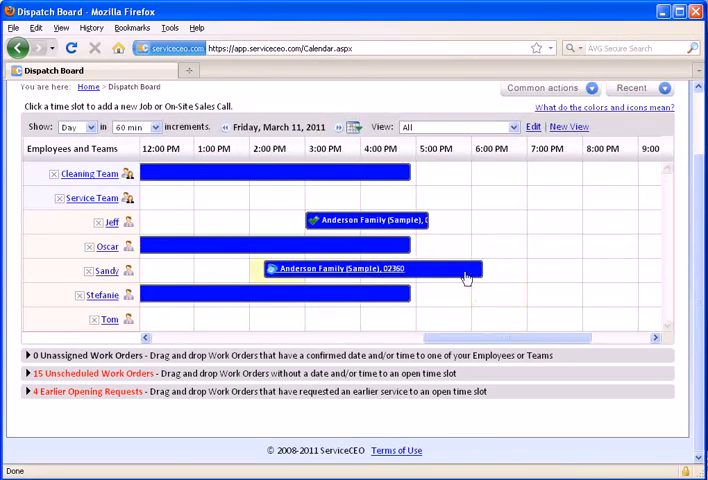
{"action": "mouse_move", "coordinate": [483, 268]}
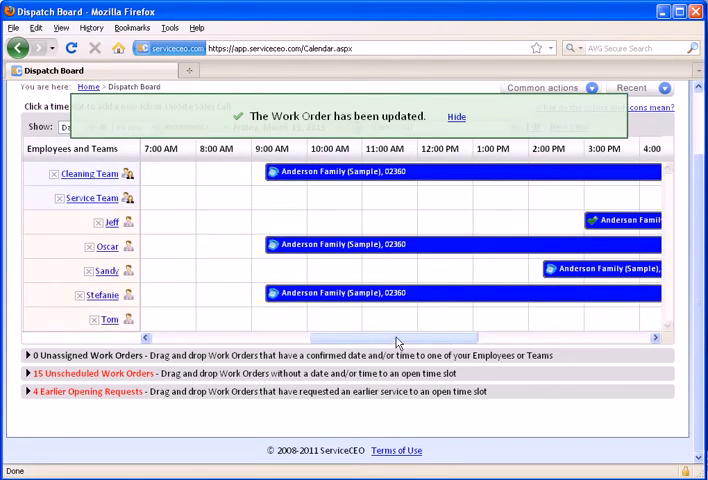
{"action": "left_click", "coordinate": [455, 117]}
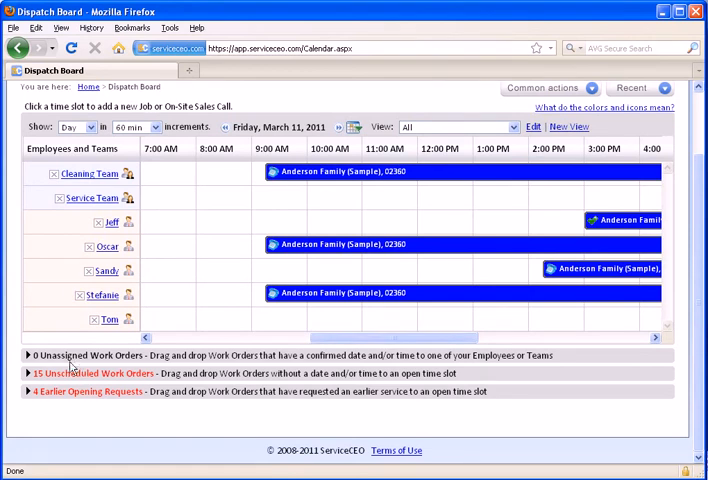
{"action": "mouse_move", "coordinate": [90, 356]}
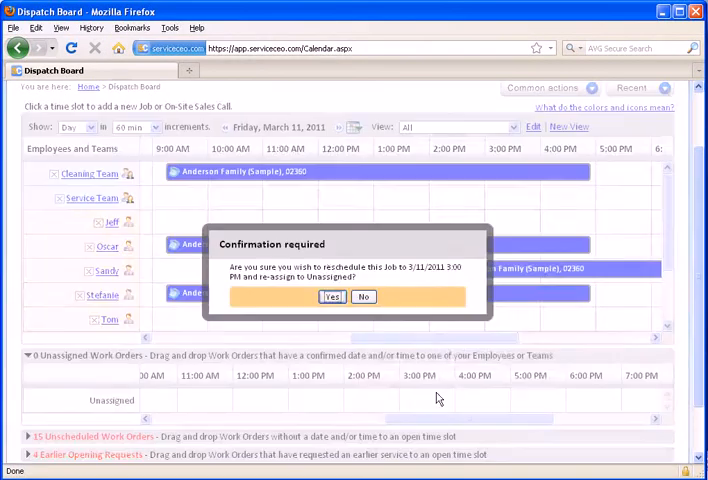
- Confirm moving Jeff's job to Unassigned, then confirm reassigning it back to Jeff
{"action": "left_click", "coordinate": [331, 296]}
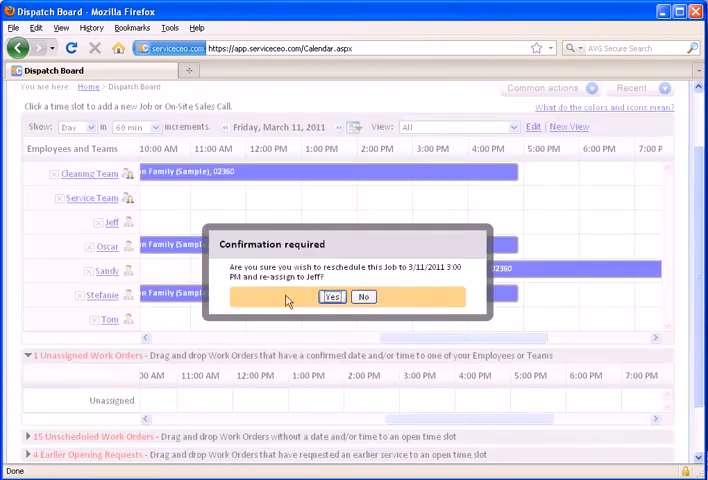
{"action": "left_click", "coordinate": [331, 296]}
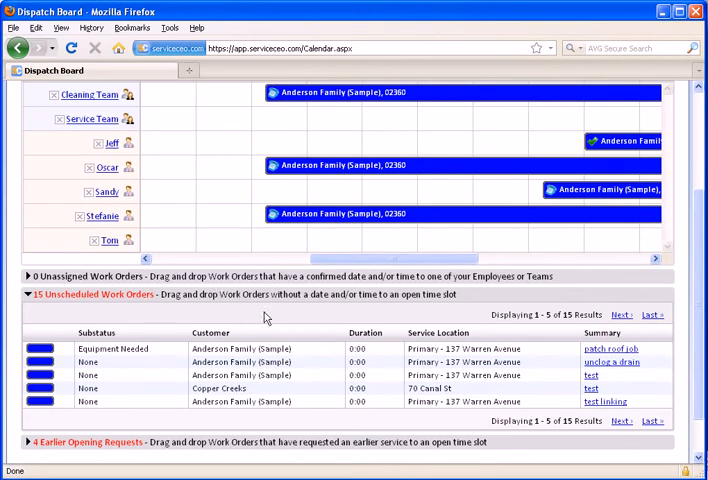
{"action": "mouse_move", "coordinate": [258, 311]}
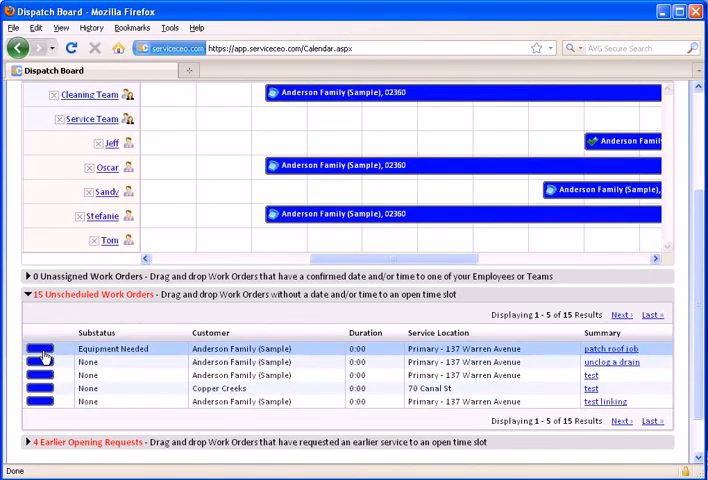
- Preview the patch roof job, drag it onto Jeff at 9:00 AM, and close the key
{"action": "left_click", "coordinate": [606, 348]}
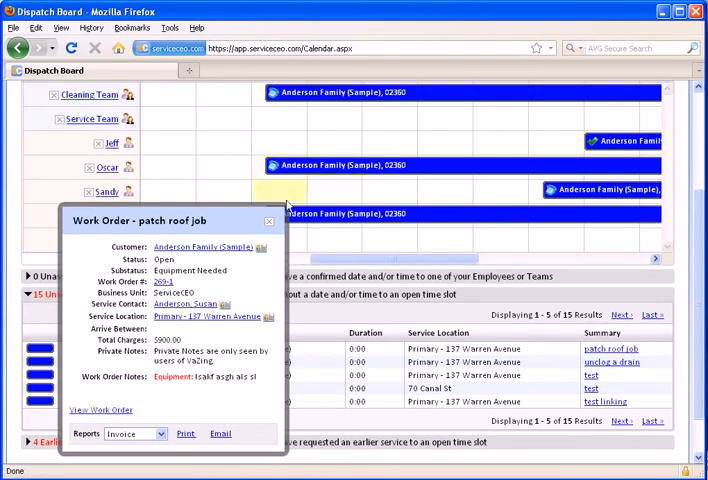
{"action": "left_click", "coordinate": [269, 221]}
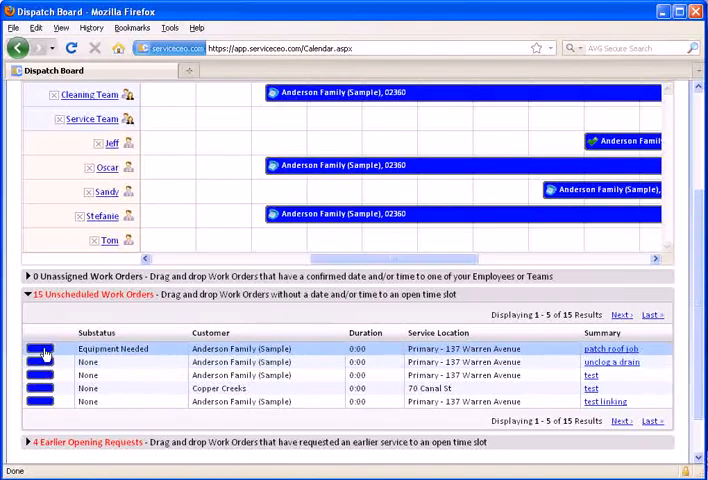
{"action": "left_click_drag", "start_coordinate": [45, 348], "coordinate": [270, 143]}
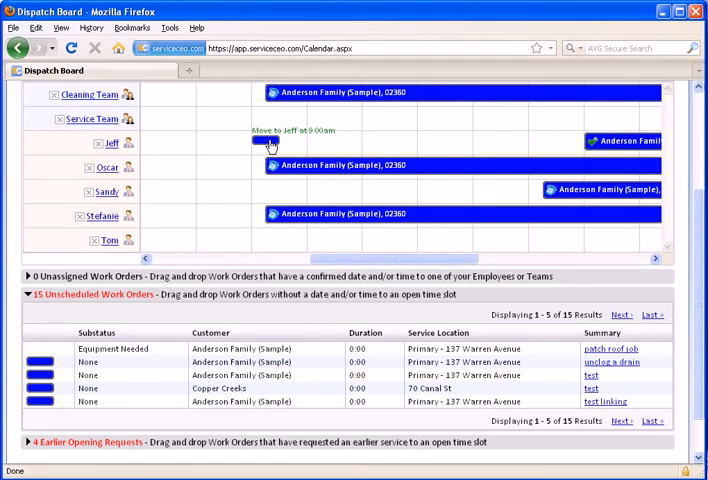
{"action": "right_click", "coordinate": [324, 300]}
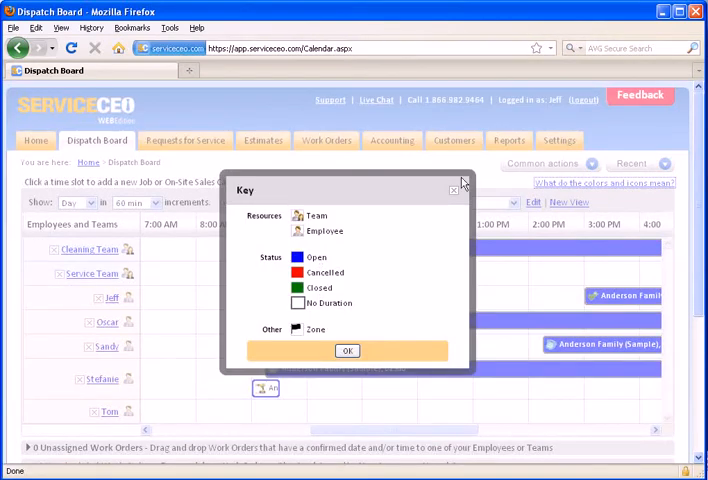
{"action": "left_click", "coordinate": [347, 350]}
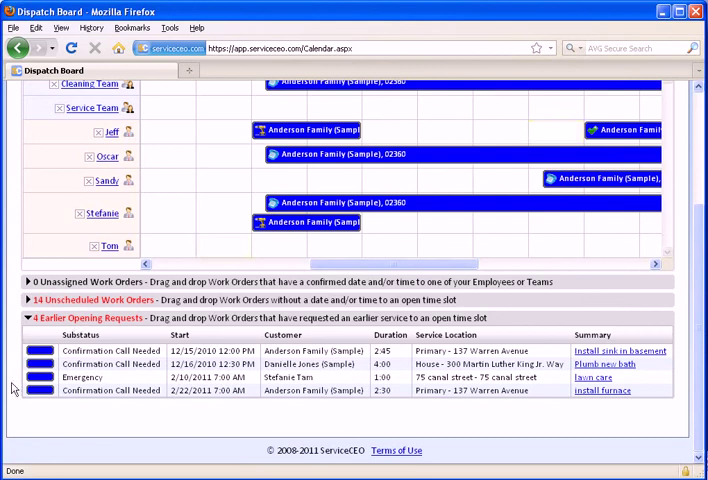
- Preview 'Install sink in basement', then drag it to Jeff at 11:30 AM and confirm
{"action": "left_click", "coordinate": [619, 351]}
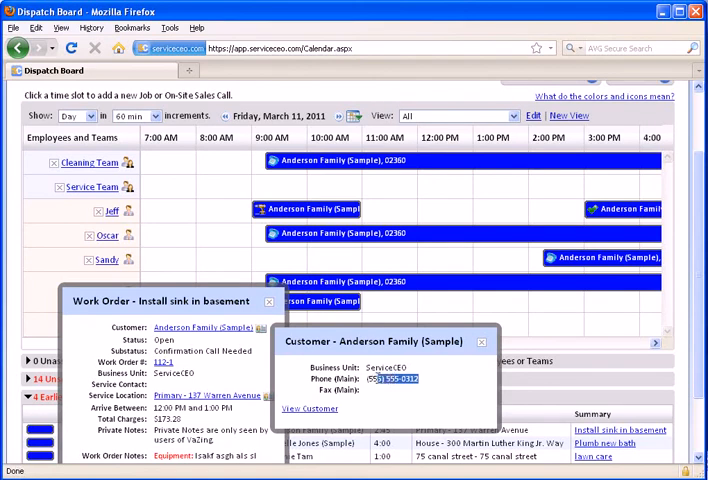
{"action": "left_click", "coordinate": [489, 342]}
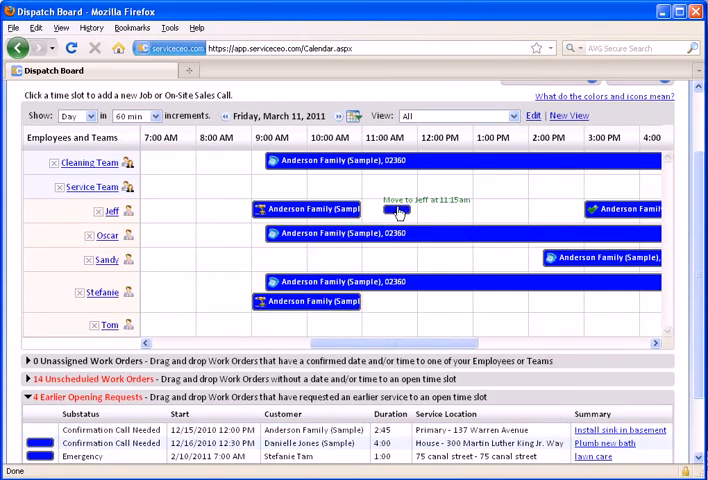
{"action": "left_click_drag", "start_coordinate": [313, 209], "coordinate": [398, 209]}
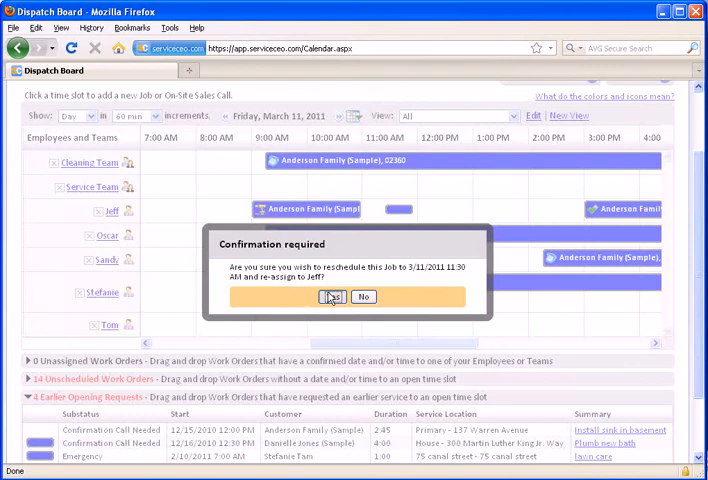
{"action": "left_click", "coordinate": [331, 296]}
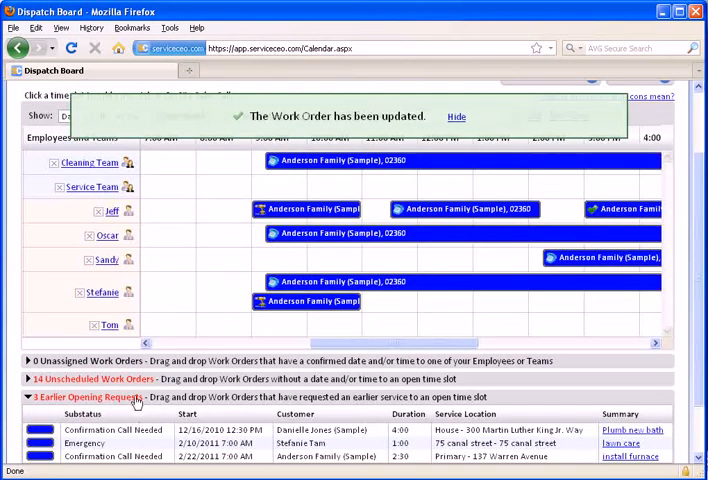
- Collapse the Earlier Opening Requests list, returning to the top of Friday's board
{"action": "left_click", "coordinate": [455, 117]}
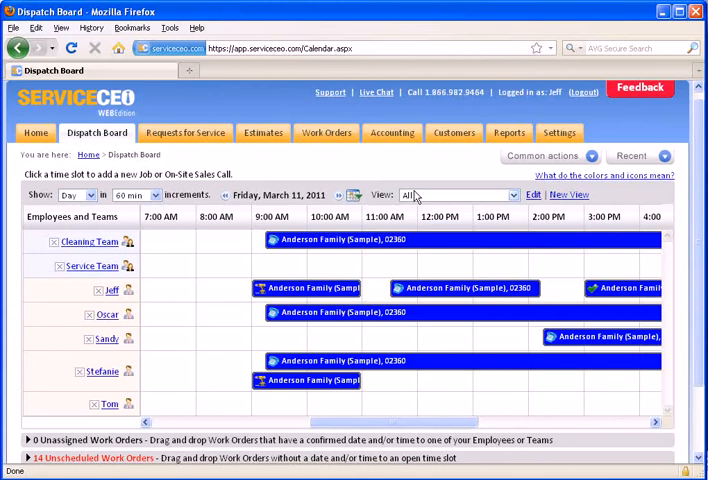
{"action": "mouse_move", "coordinate": [488, 195]}
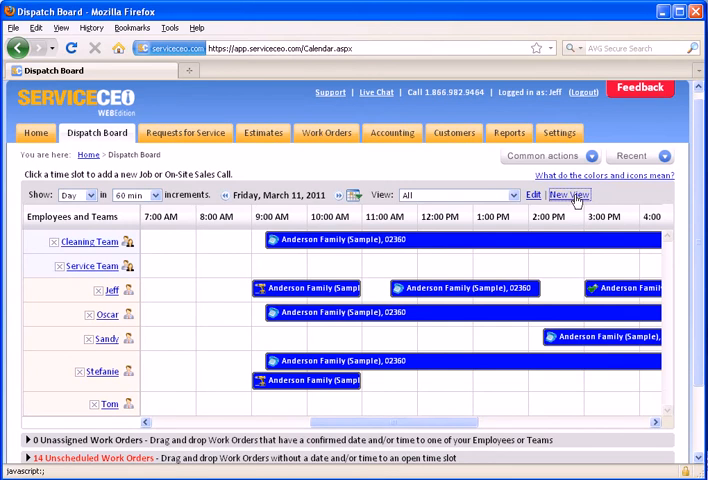
- Create a new custom dispatch board view named 'Teams View'
{"action": "left_click", "coordinate": [569, 195]}
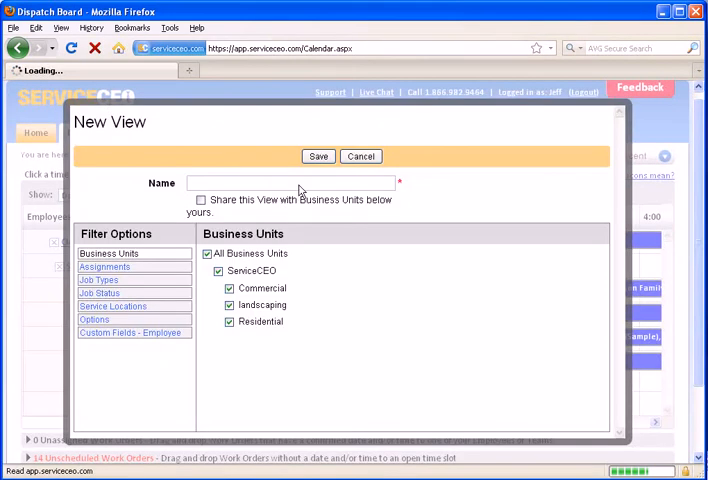
{"action": "left_click", "coordinate": [295, 183]}
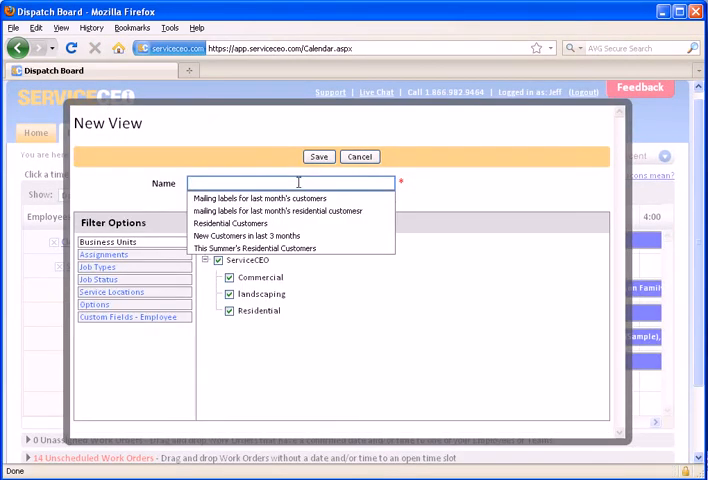
{"action": "type", "text": "Teams View"}
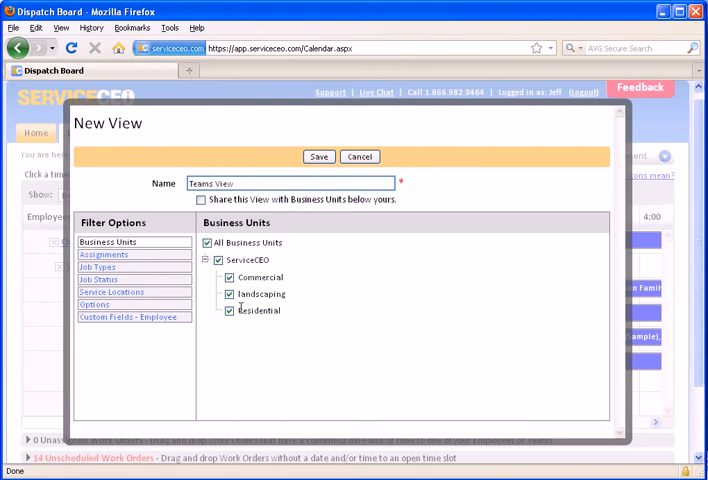
- Deselect all employees in the view's assignment filter, keeping only the four teams
{"action": "left_click", "coordinate": [104, 254]}
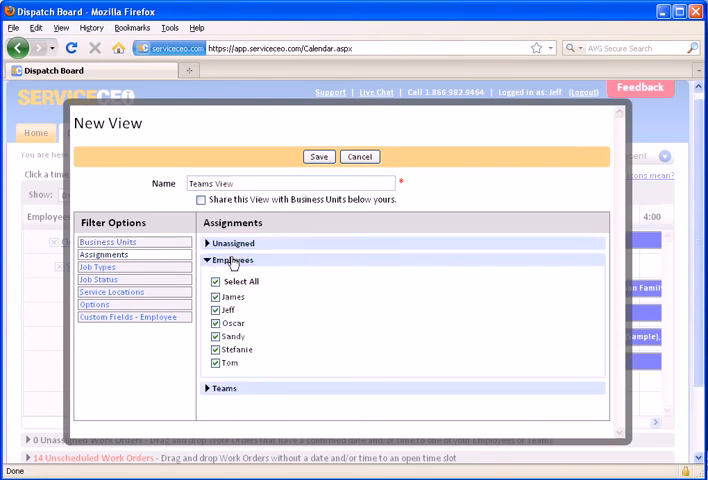
{"action": "left_click", "coordinate": [215, 281]}
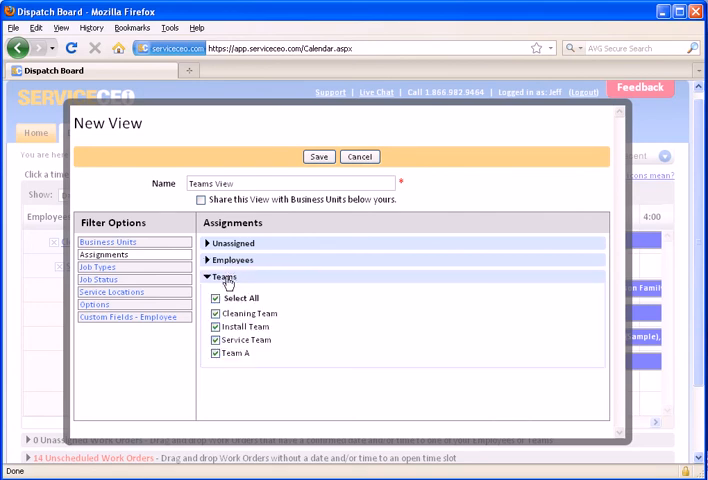
{"action": "left_click", "coordinate": [210, 260]}
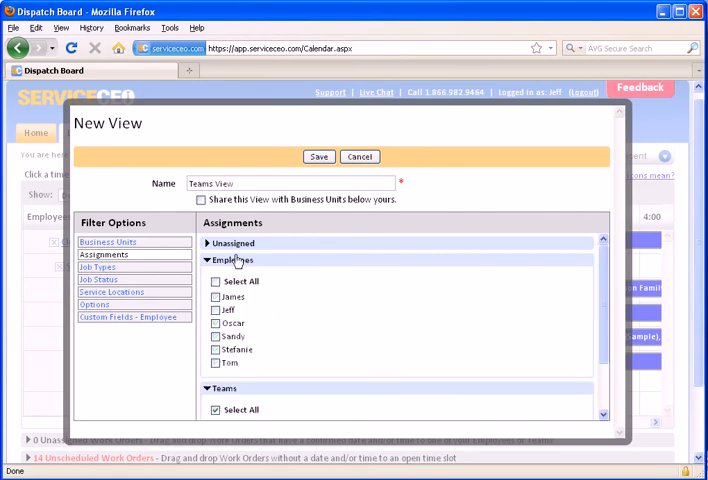
{"action": "left_click", "coordinate": [208, 260]}
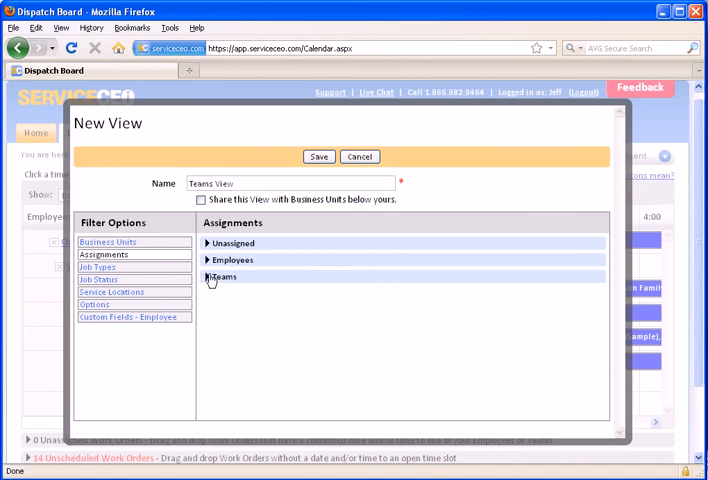
{"action": "left_click", "coordinate": [97, 267]}
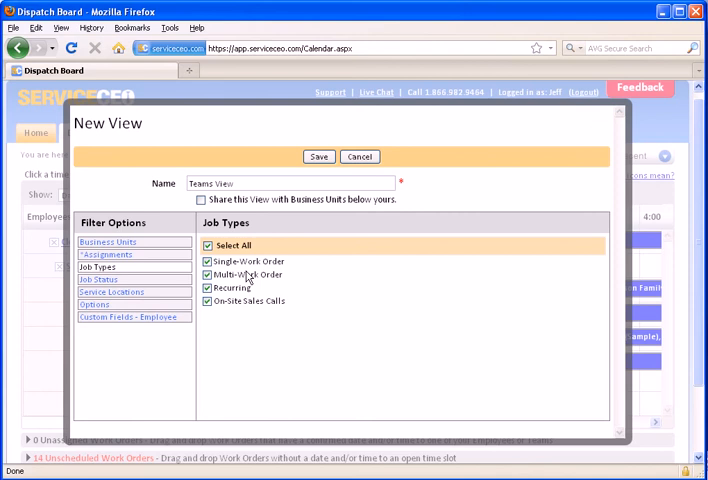
{"action": "mouse_move", "coordinate": [267, 307]}
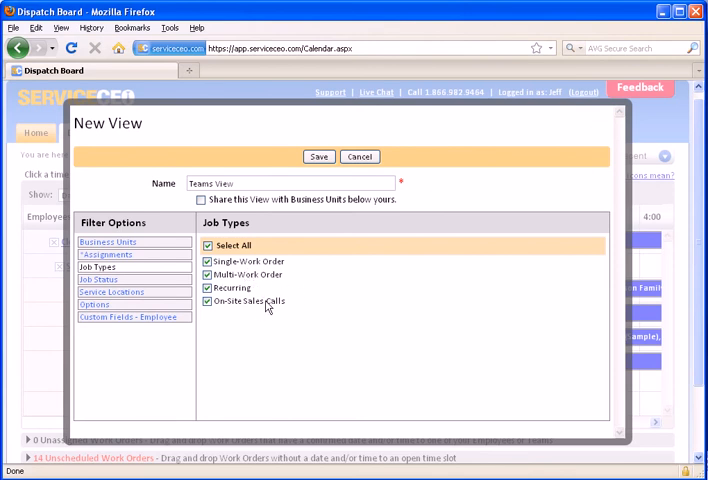
- Review the job status filters, expanding the open and cancelled substatuses without changes
{"action": "left_click", "coordinate": [97, 279]}
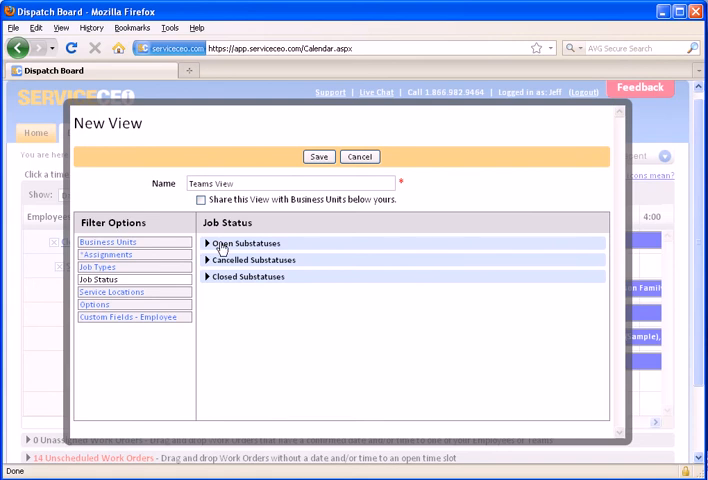
{"action": "left_click", "coordinate": [207, 243]}
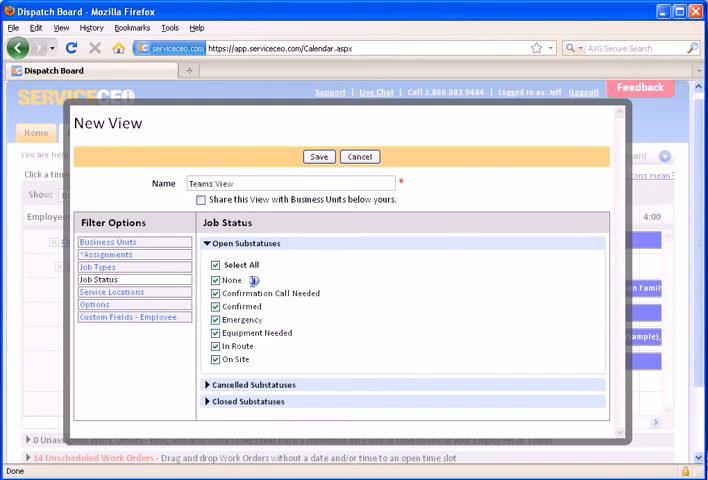
{"action": "left_click", "coordinate": [208, 243]}
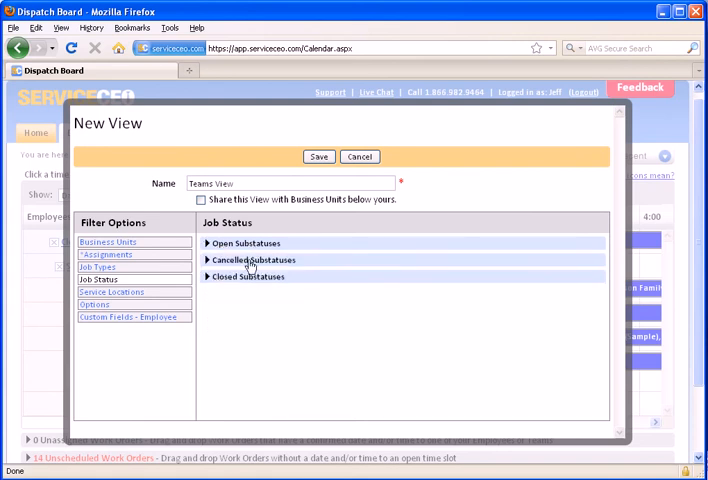
{"action": "left_click", "coordinate": [245, 243]}
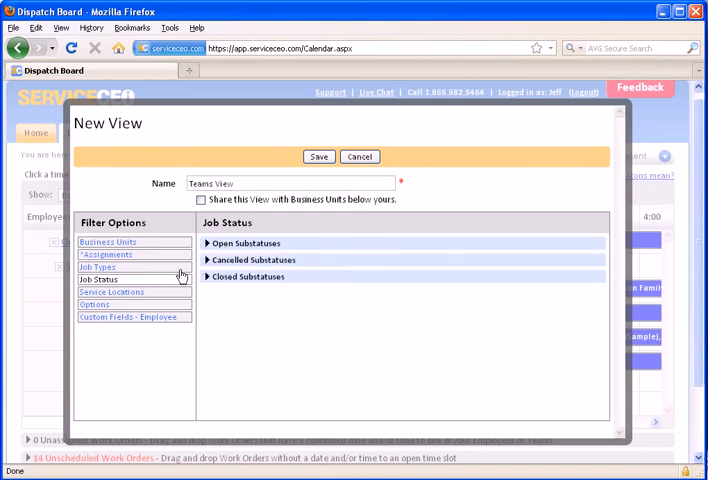
- Review the service location and employee custom field filters, then reach the view's display options
{"action": "left_click", "coordinate": [112, 291]}
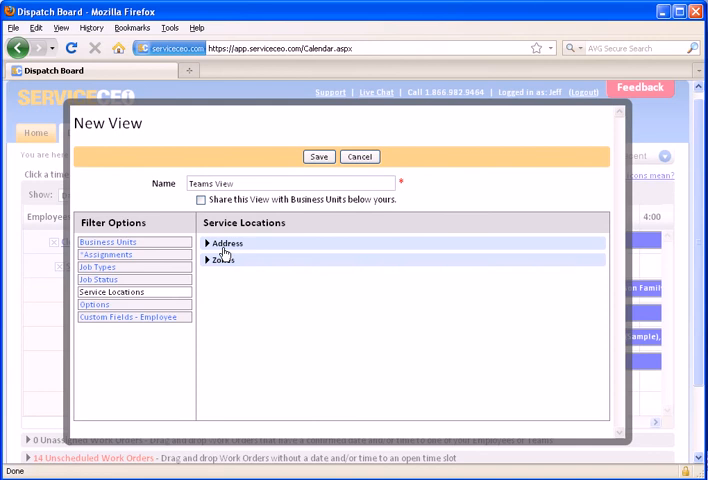
{"action": "left_click", "coordinate": [208, 260]}
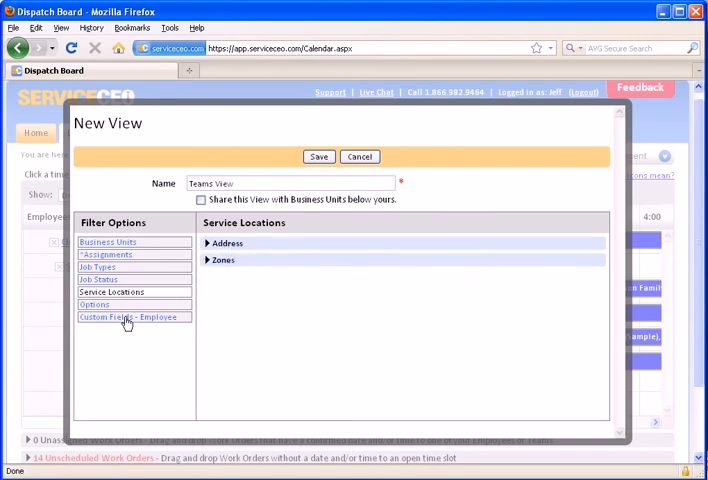
{"action": "left_click", "coordinate": [130, 317]}
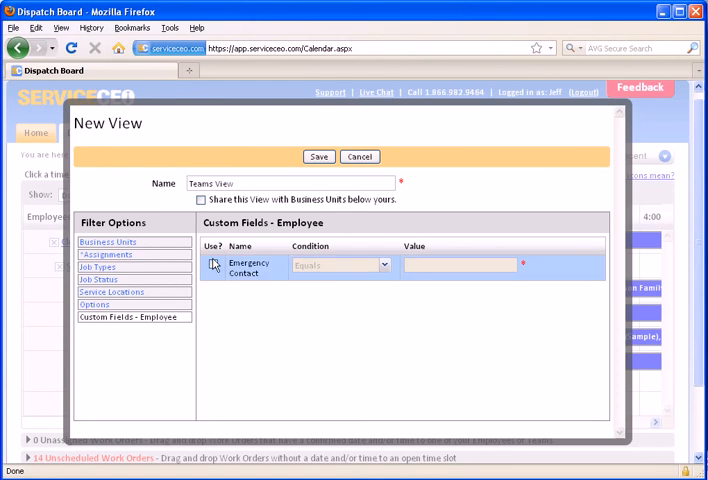
{"action": "left_click", "coordinate": [95, 304]}
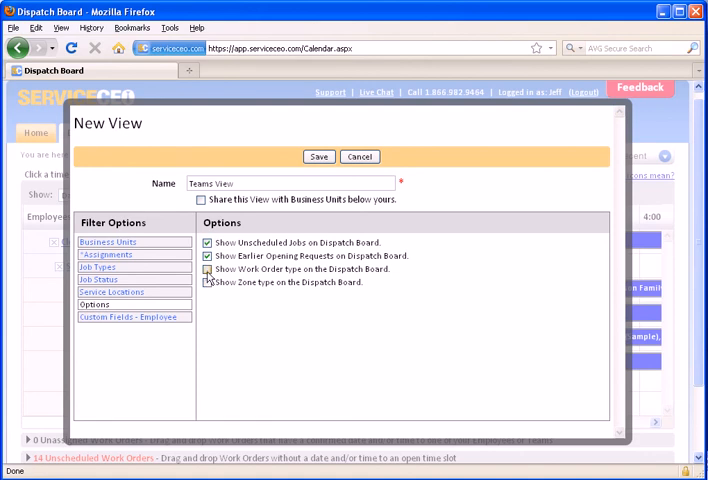
- Enable 'Show Work Order type' and 'Show Zone type on the Dispatch Board', then save Teams View
{"action": "left_click", "coordinate": [207, 268]}
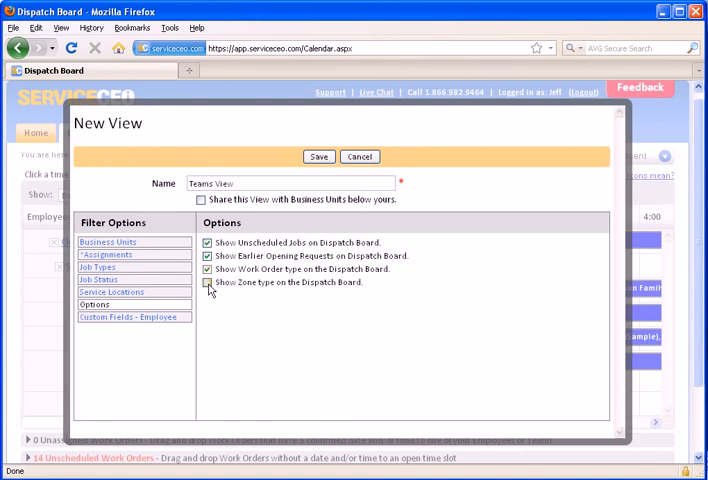
{"action": "left_click", "coordinate": [207, 282]}
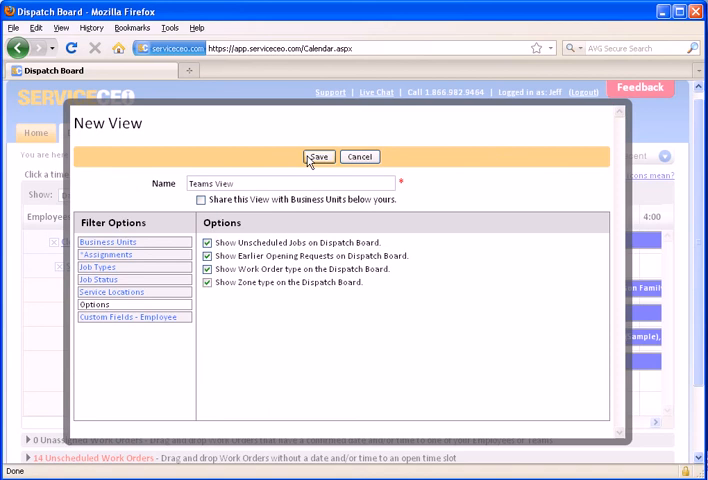
{"action": "left_click", "coordinate": [318, 156]}
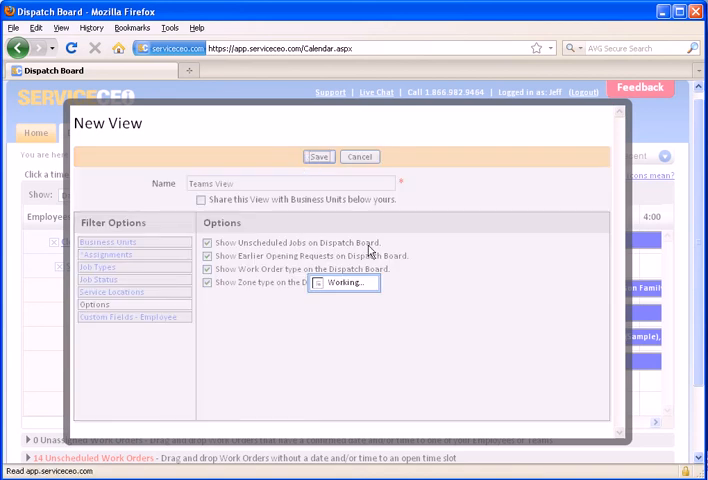
{"action": "left_click", "coordinate": [318, 156]}
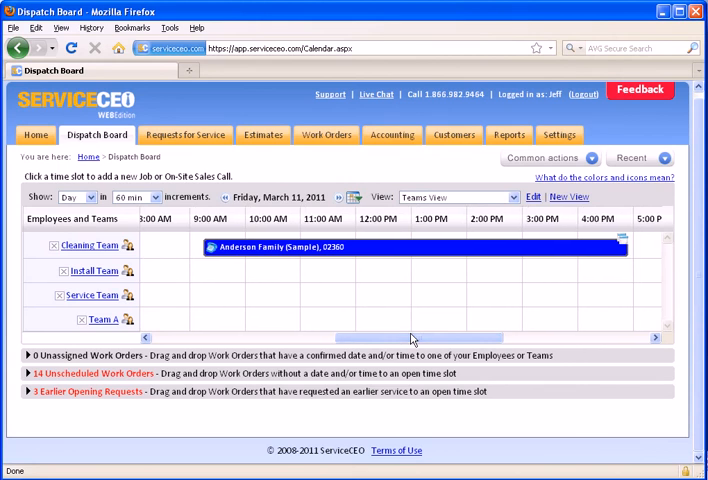
{"action": "mouse_move", "coordinate": [622, 240]}
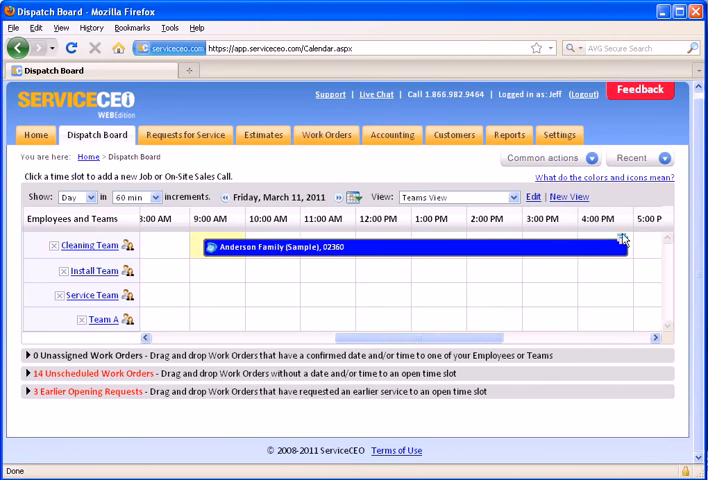
{"action": "mouse_move", "coordinate": [623, 237]}
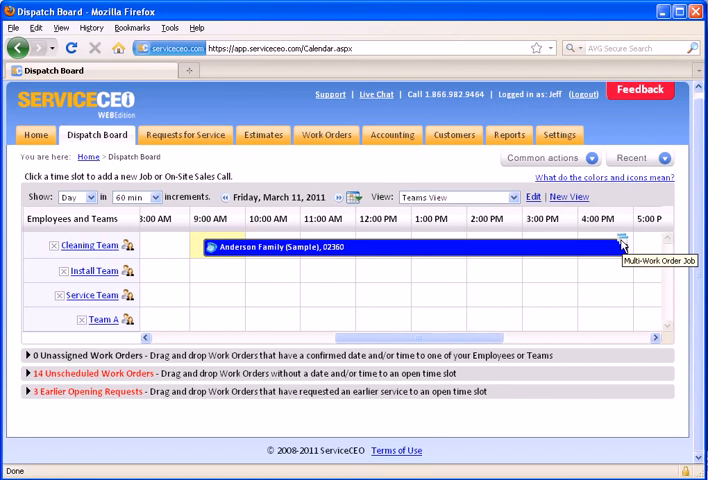
- Advance the dispatch board one day to Saturday, March 12, 2011
{"action": "left_click", "coordinate": [351, 197]}
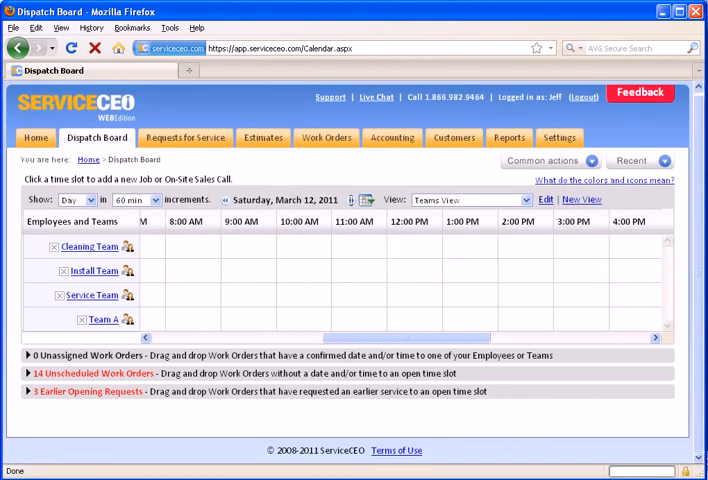